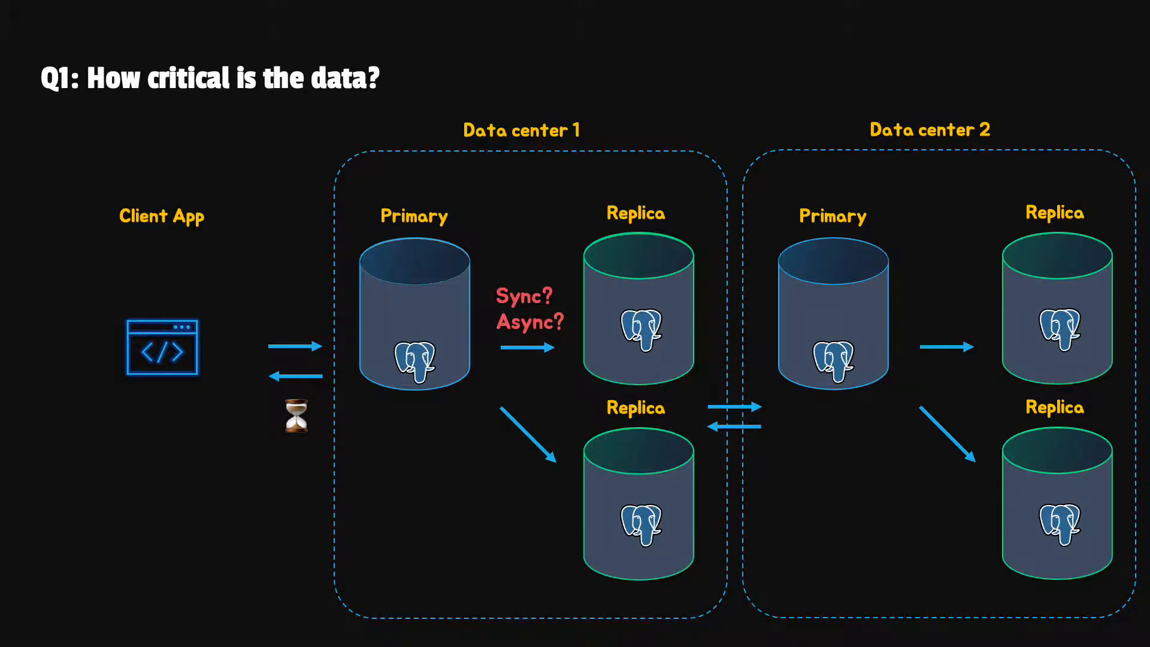
key(Right)
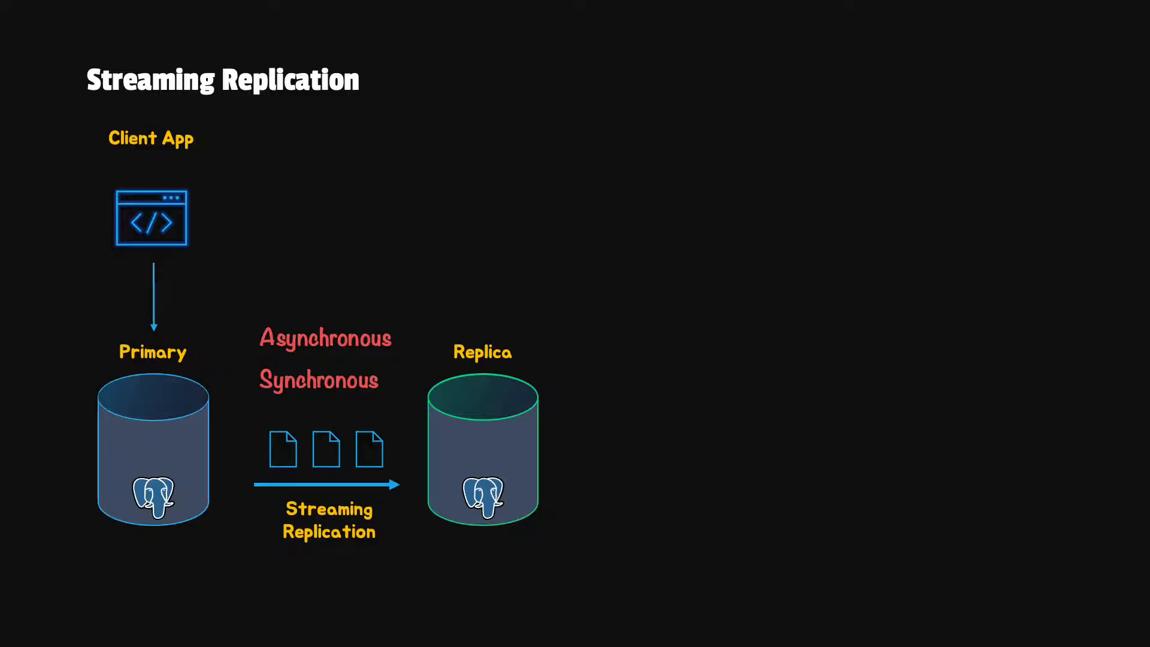
click(325, 338)
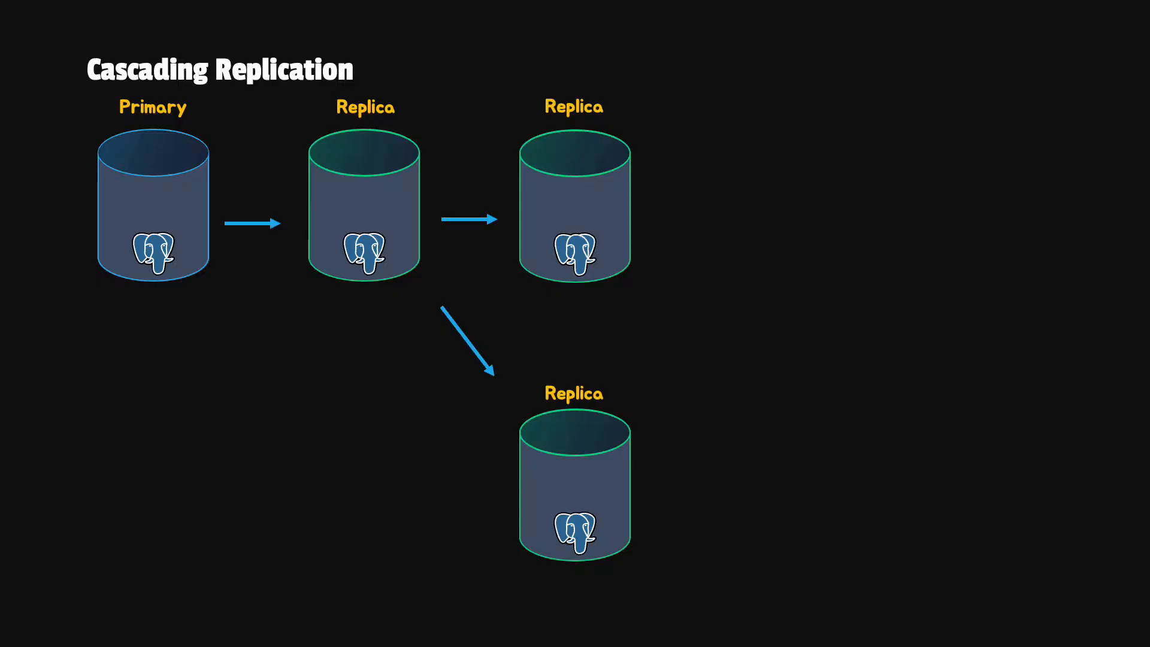
click(365, 206)
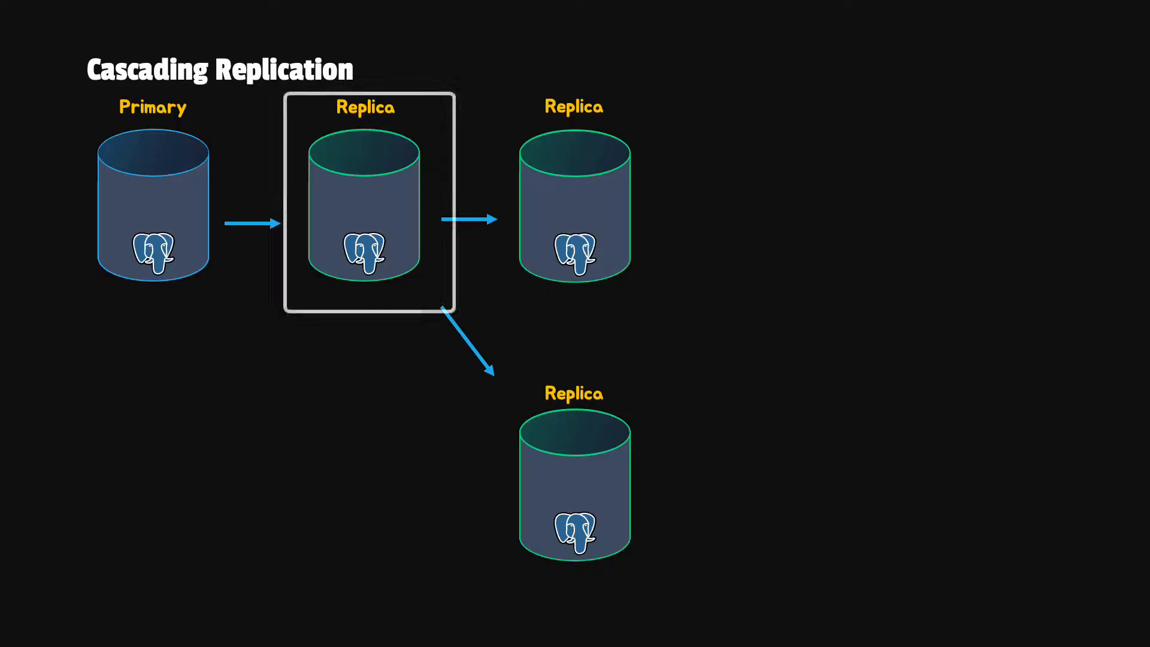